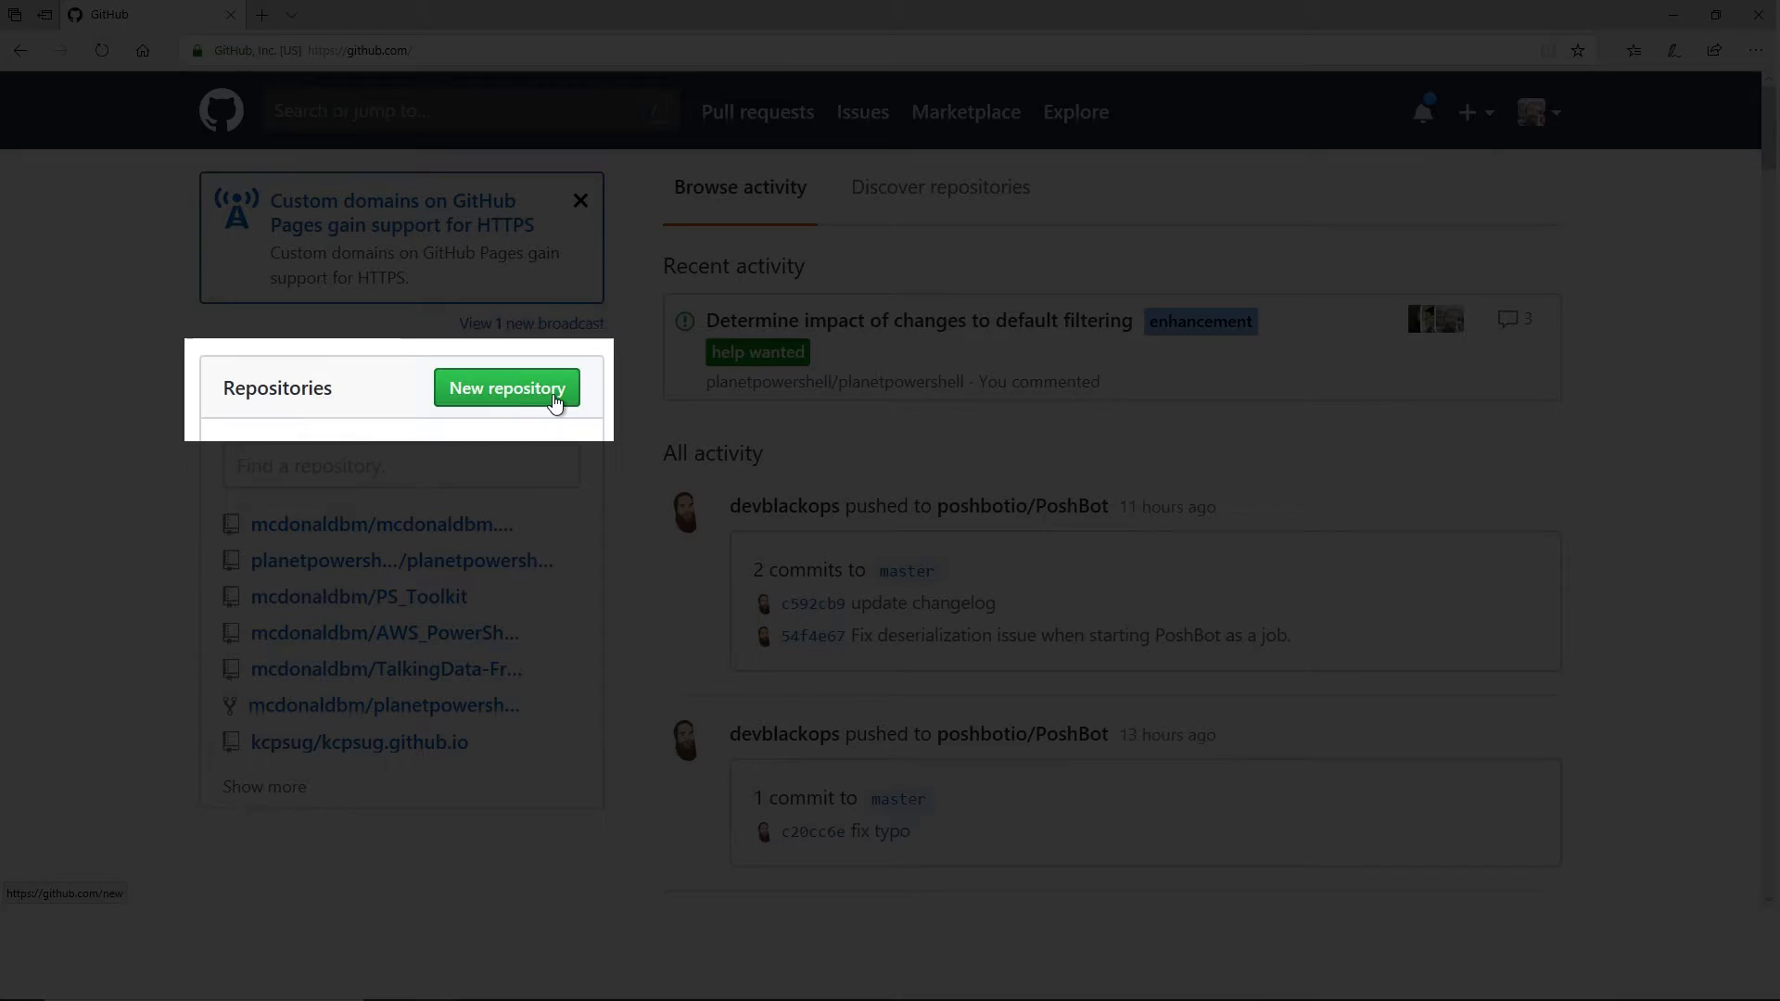
Step: Start a new GitHub repository named TechSnips_Demo
left_click(506, 389)
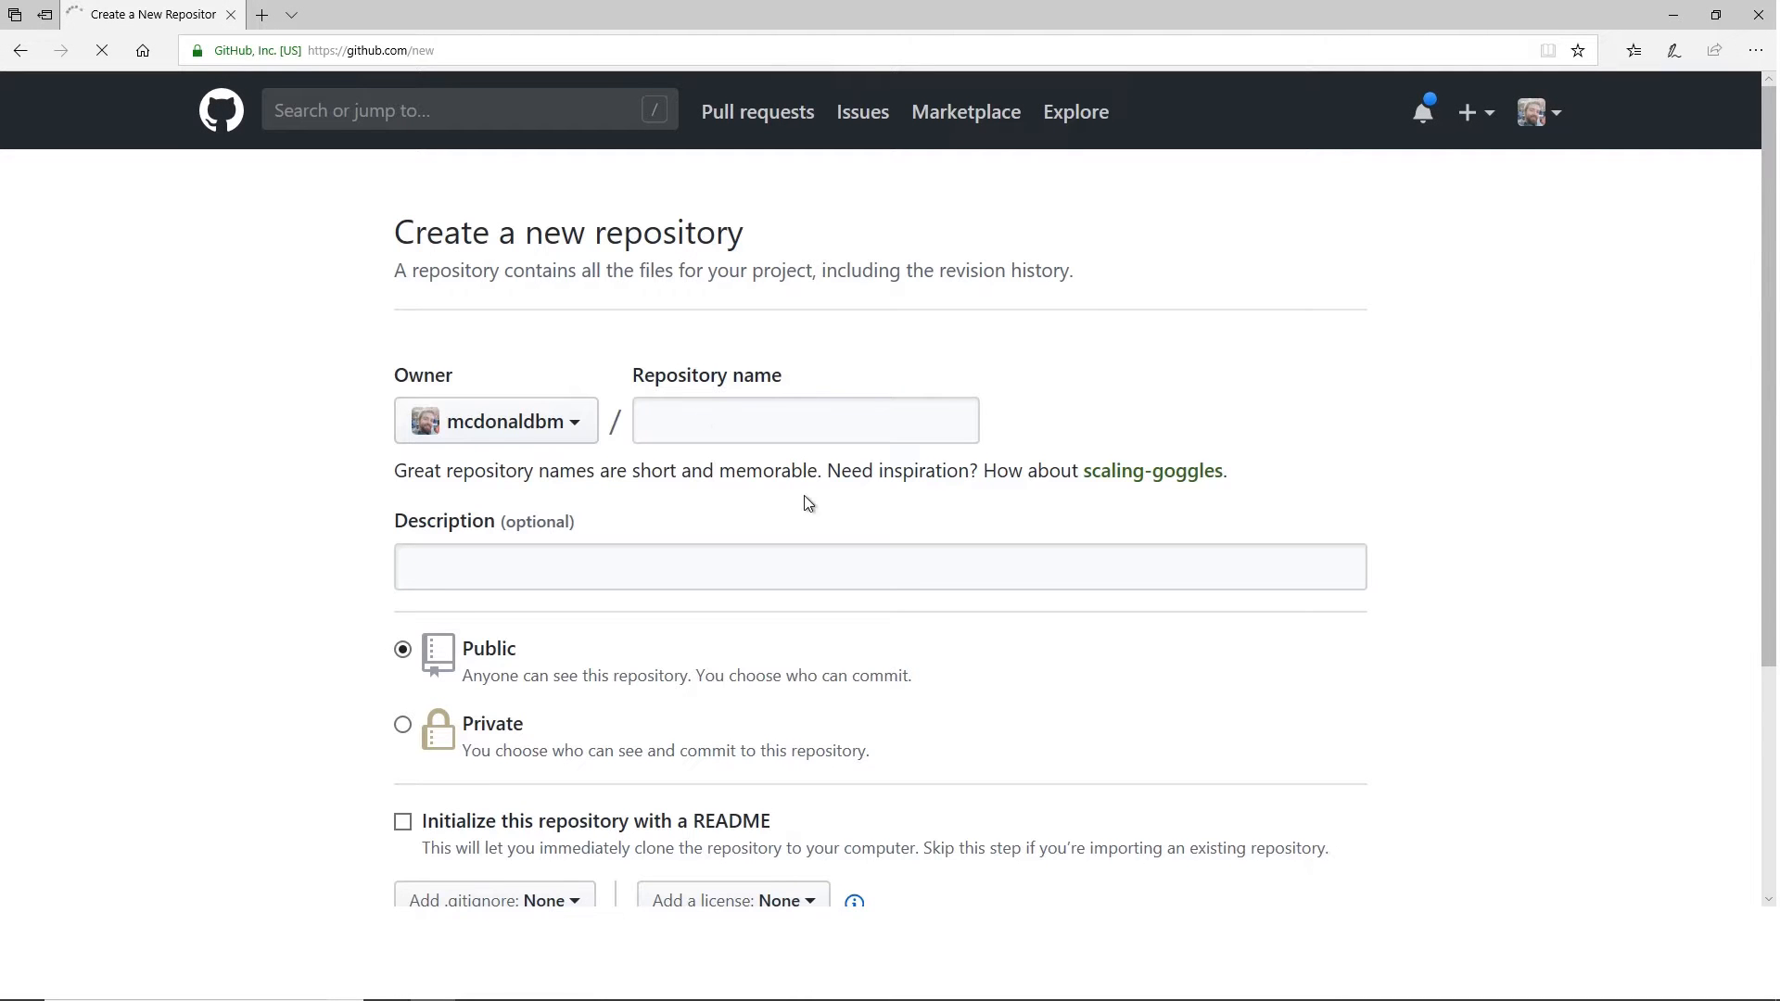
left_click(805, 420)
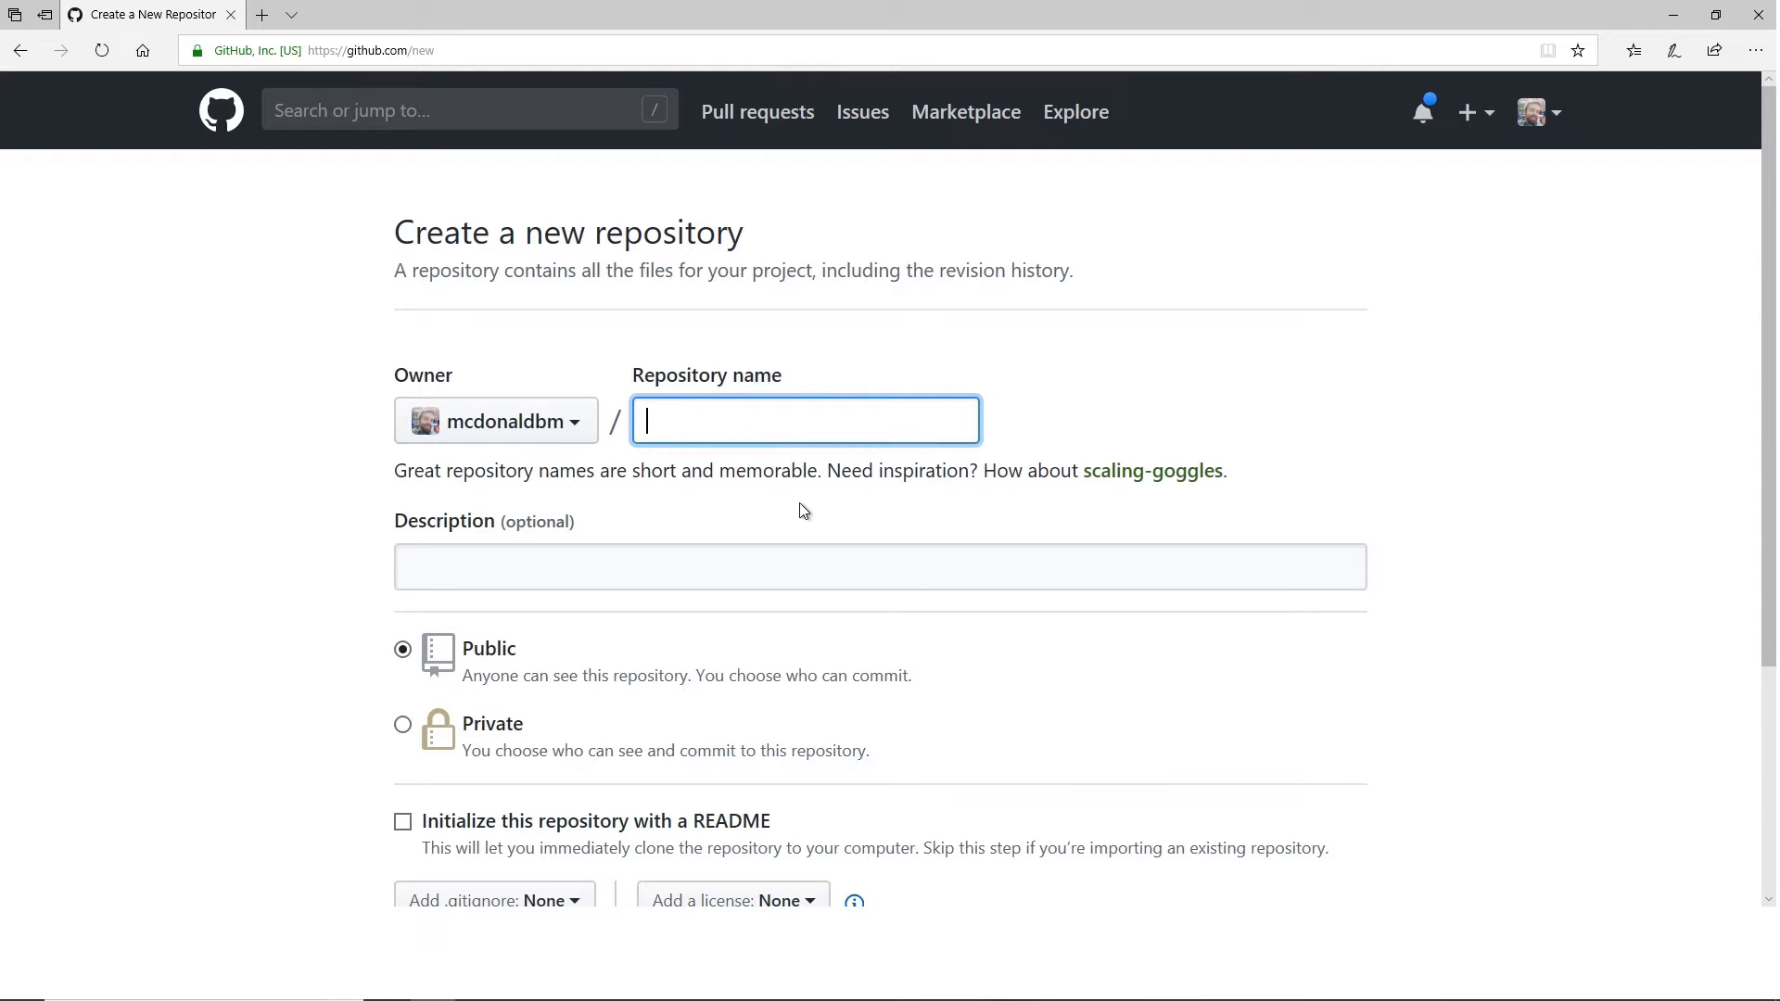
type("TechSnips_Demo")
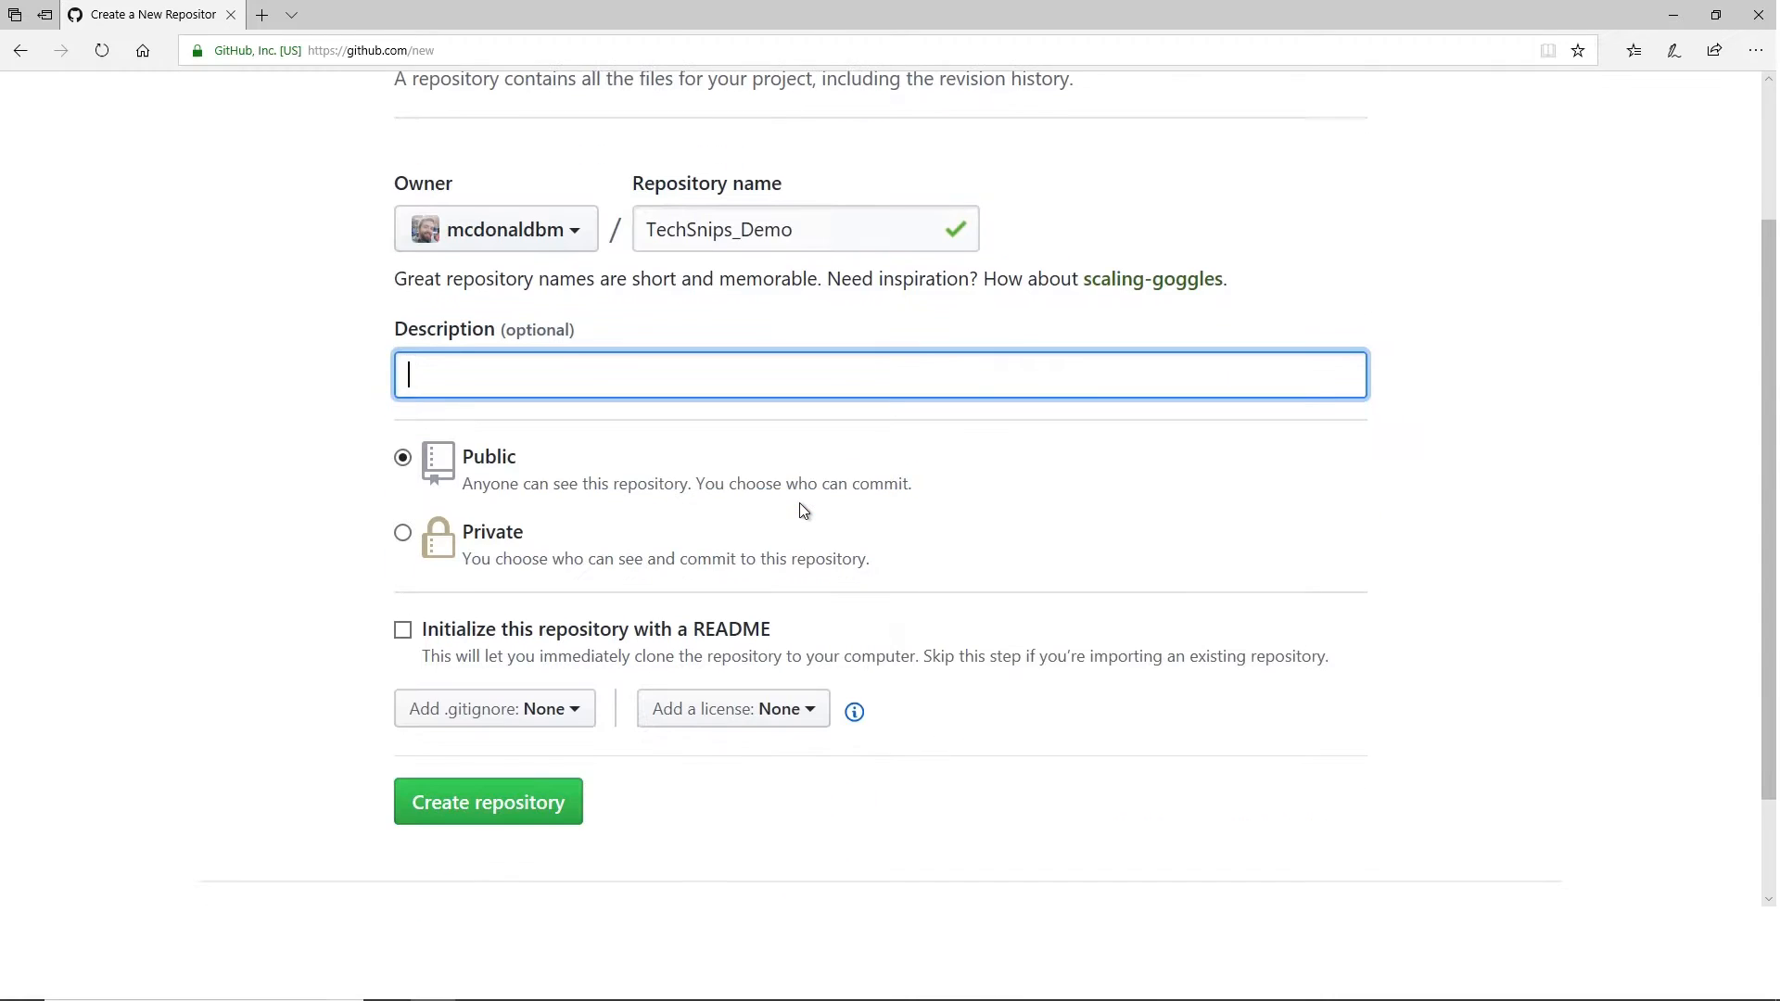
mouse_move(794, 532)
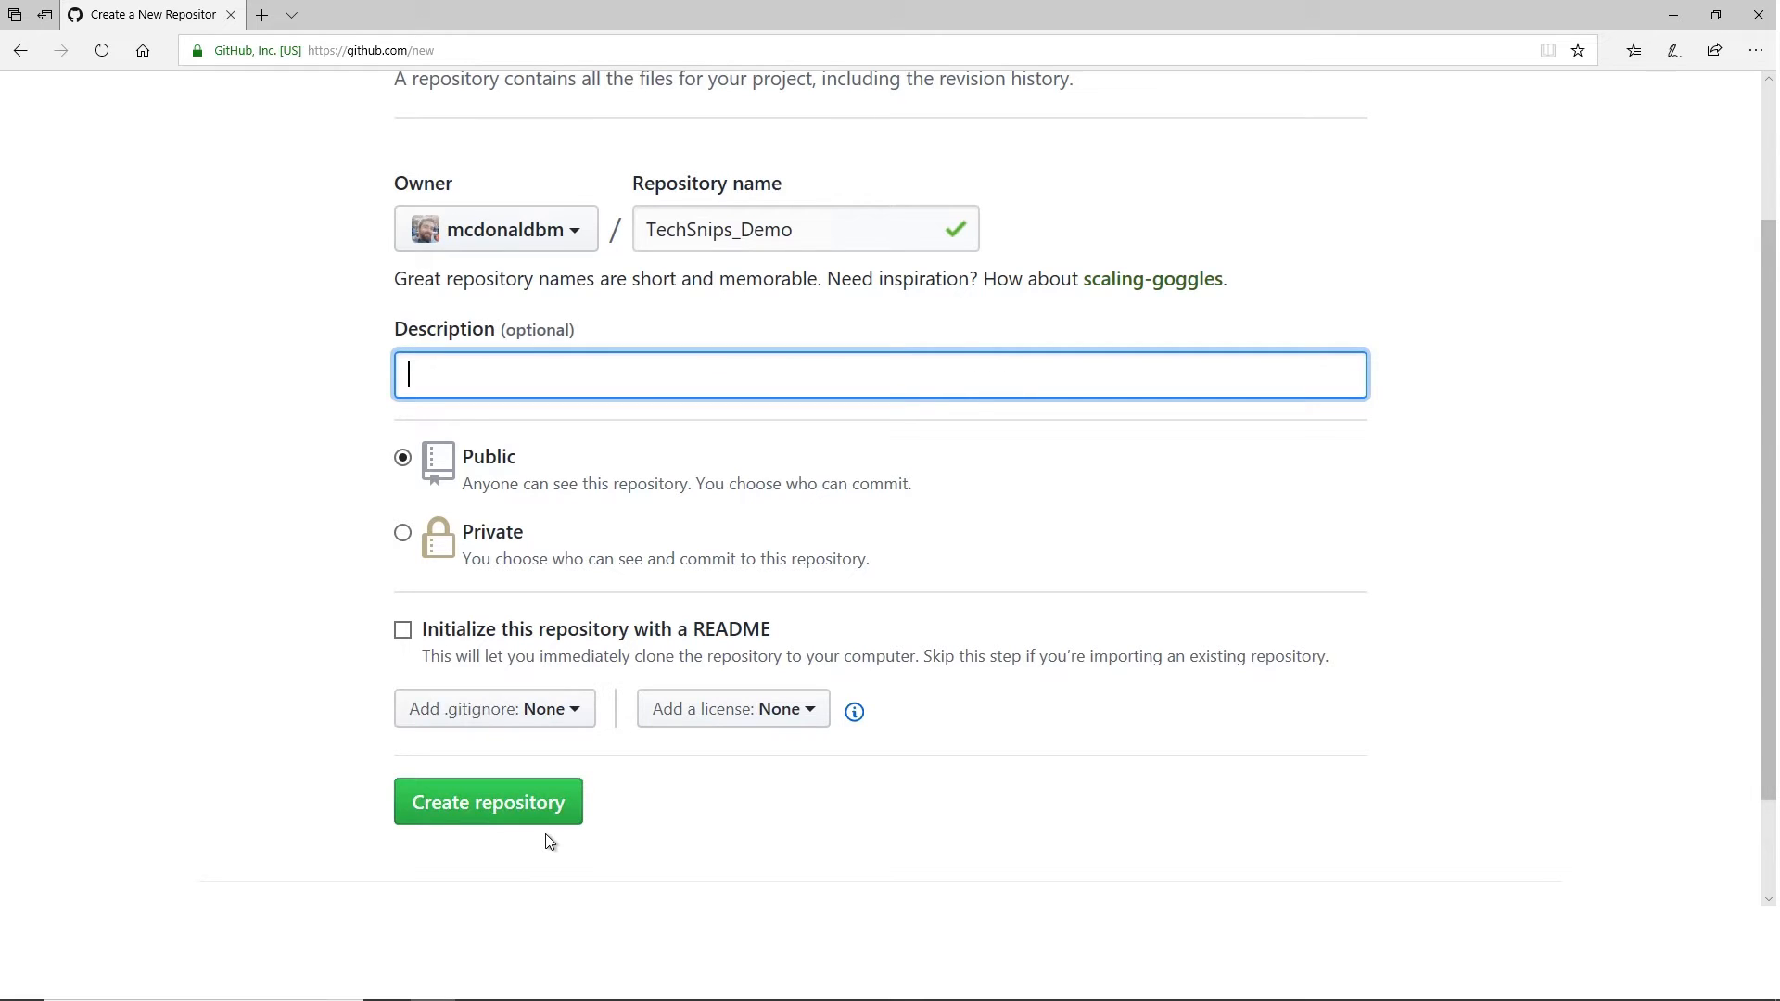
mouse_move(488, 801)
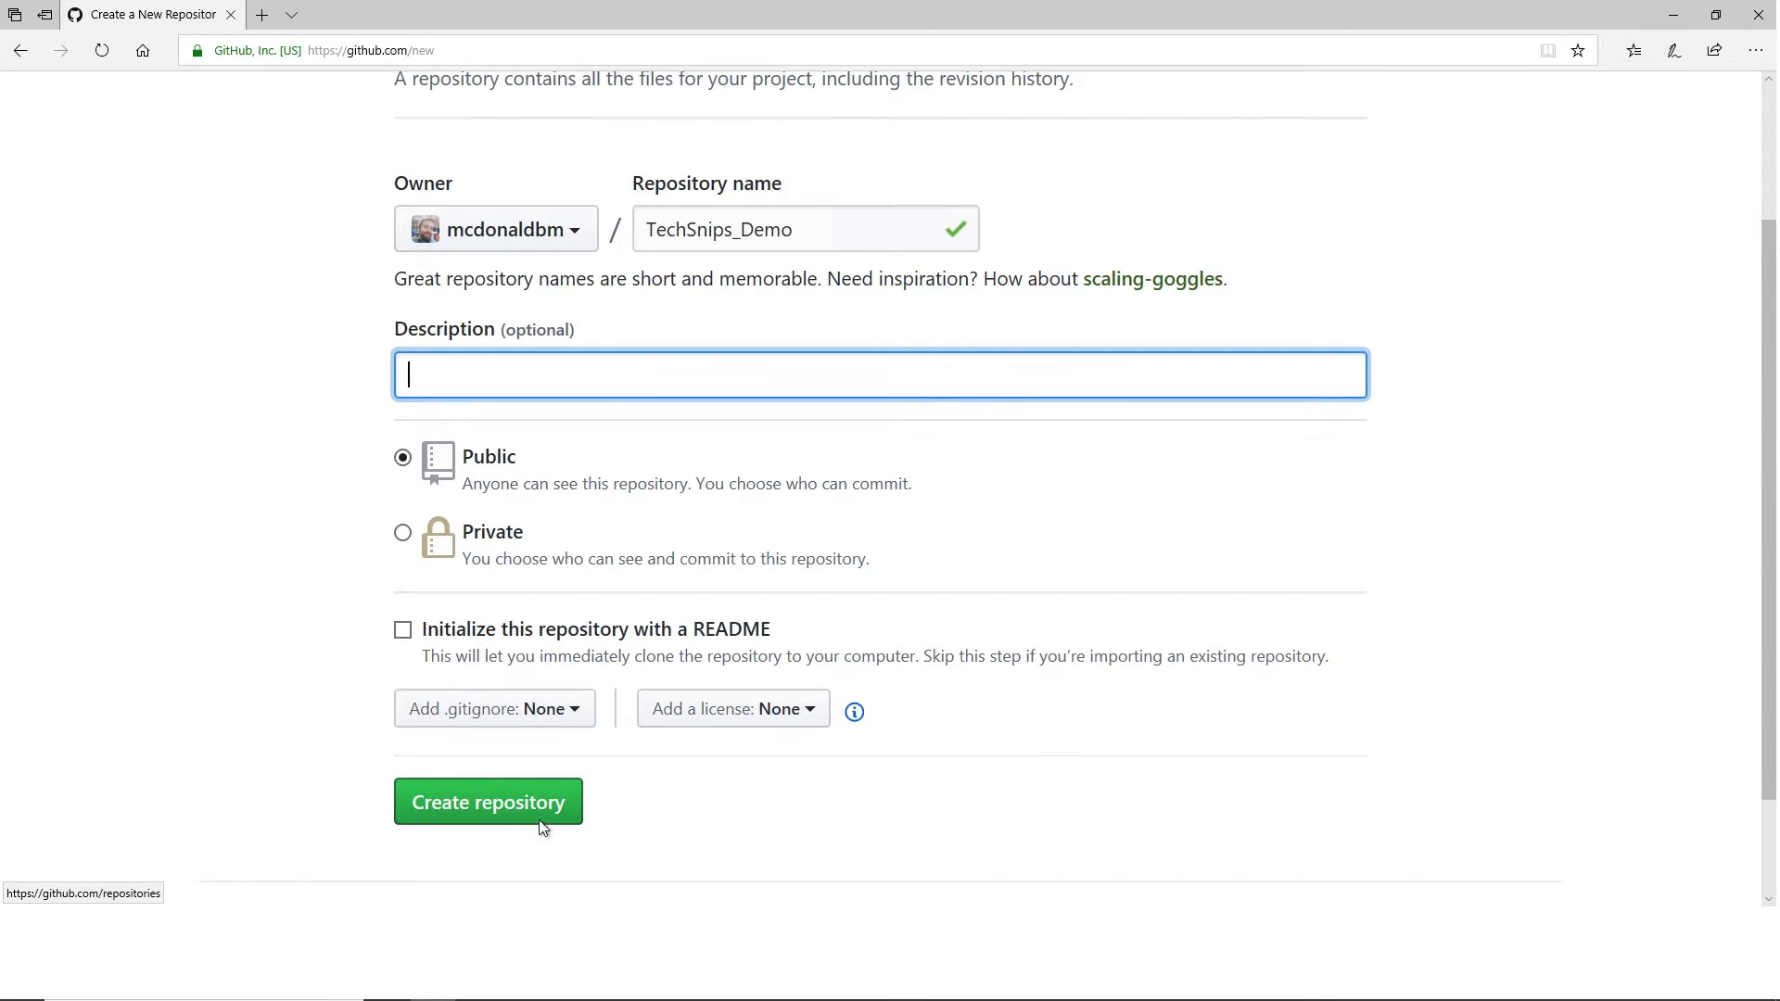
Step: Create the TechSnips_Demo repository and select the git init line in new_repo.sh
left_click(486, 801)
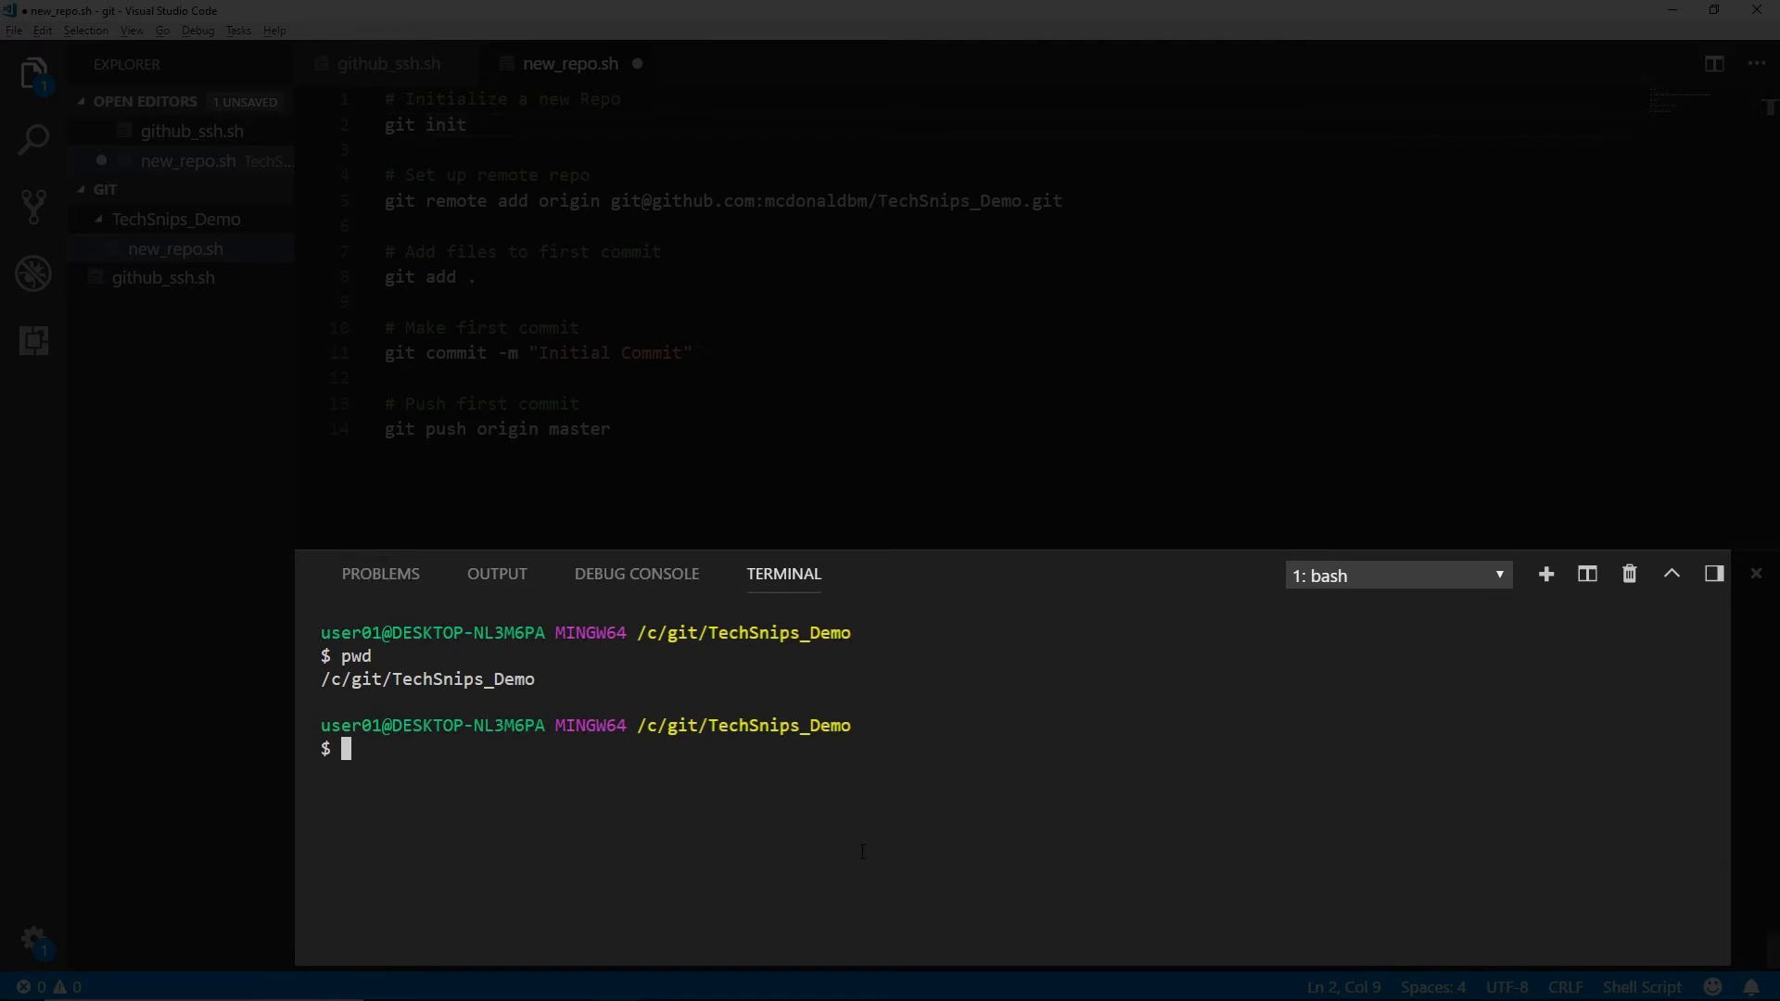
left_click(622, 123)
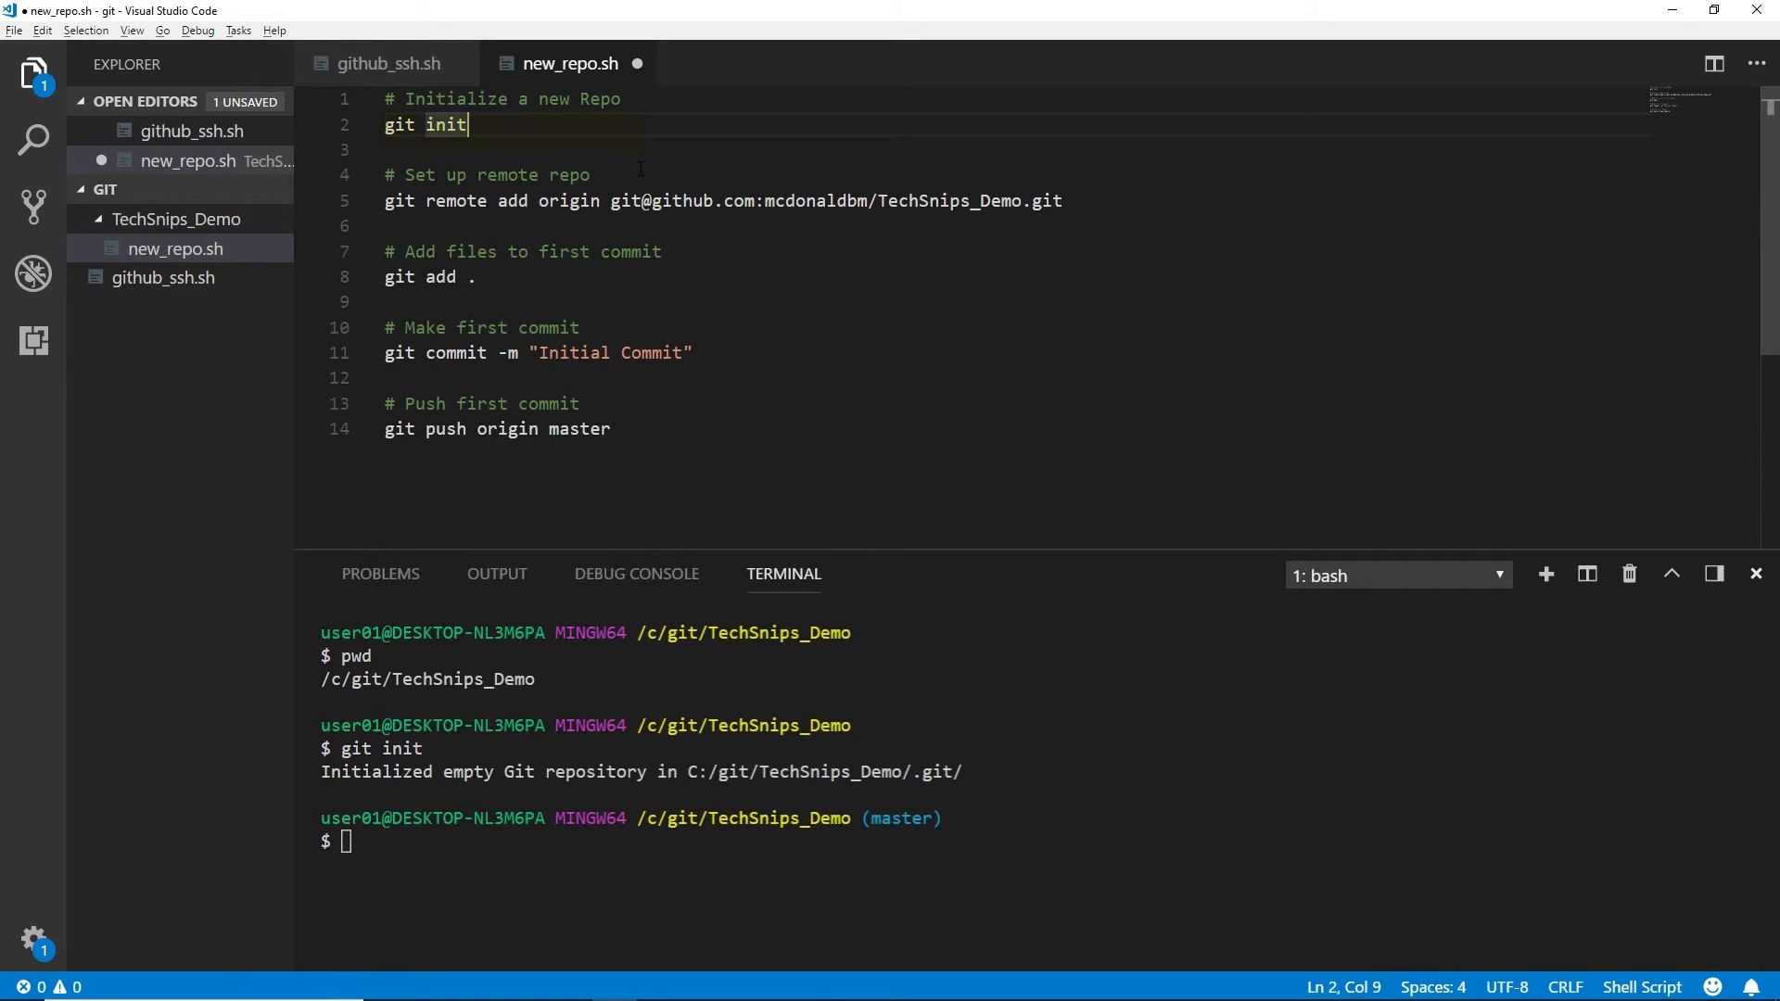
Step: Select the git remote add origin line, then the git add line in new_repo.sh
left_click(1062, 201)
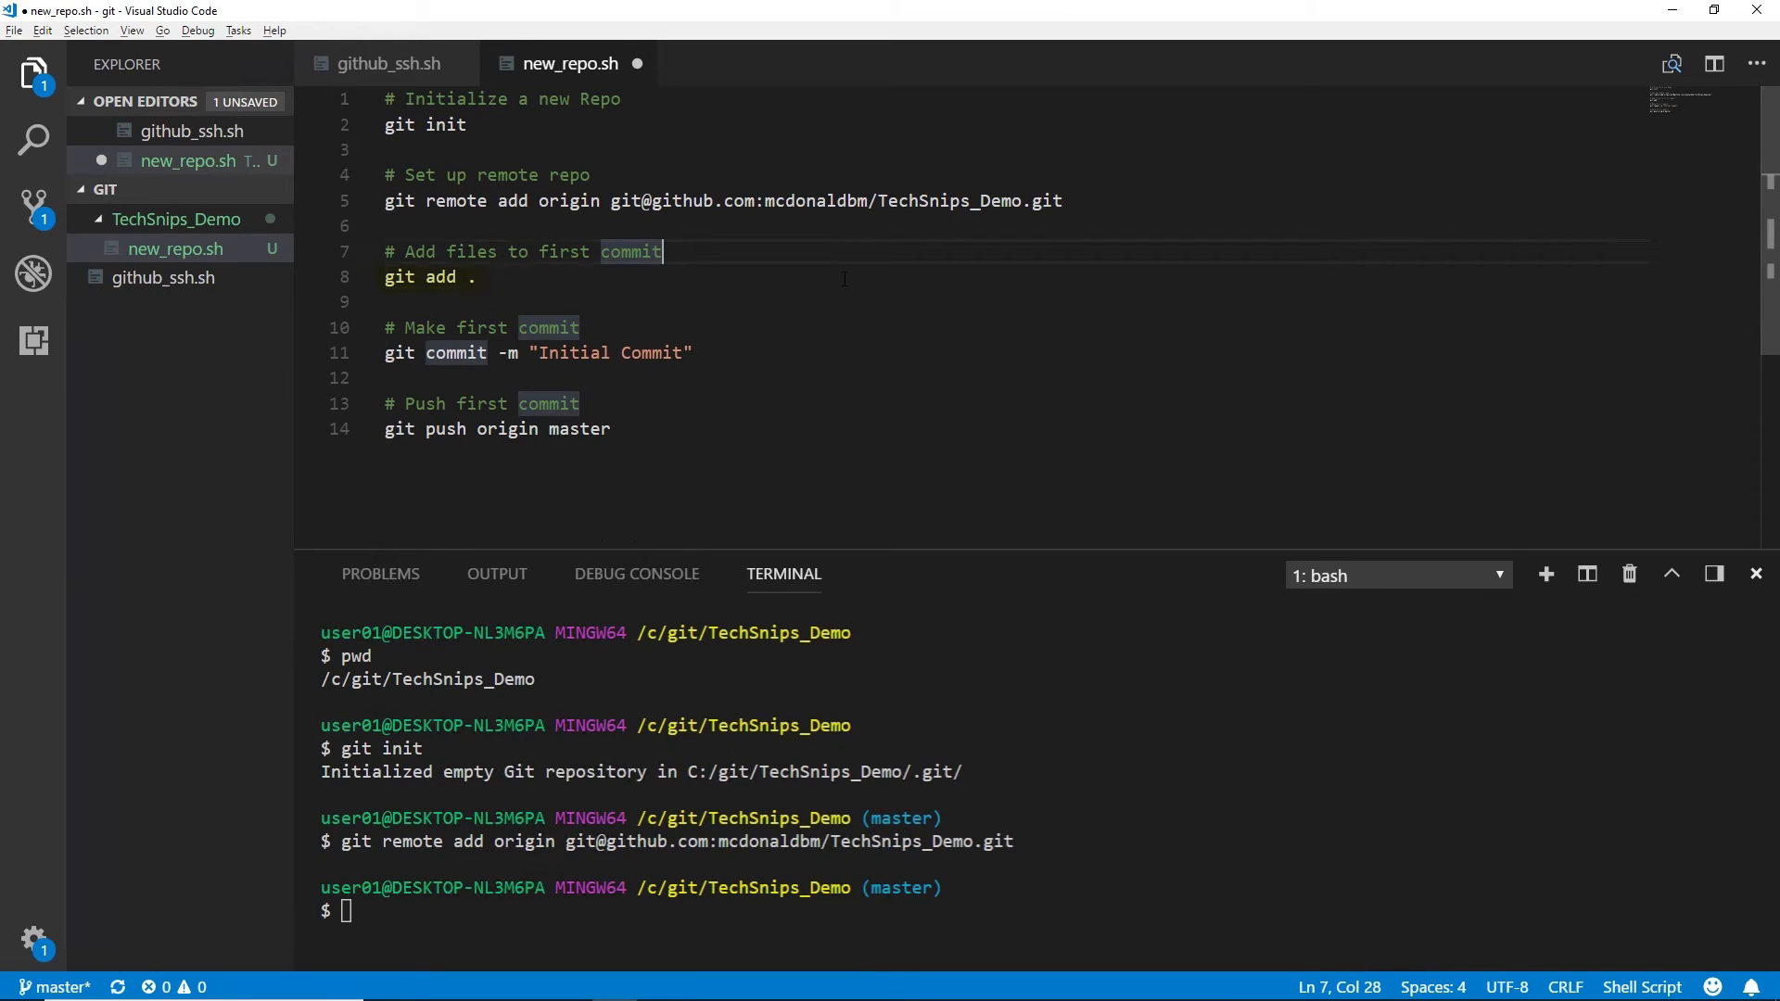
left_click(477, 277)
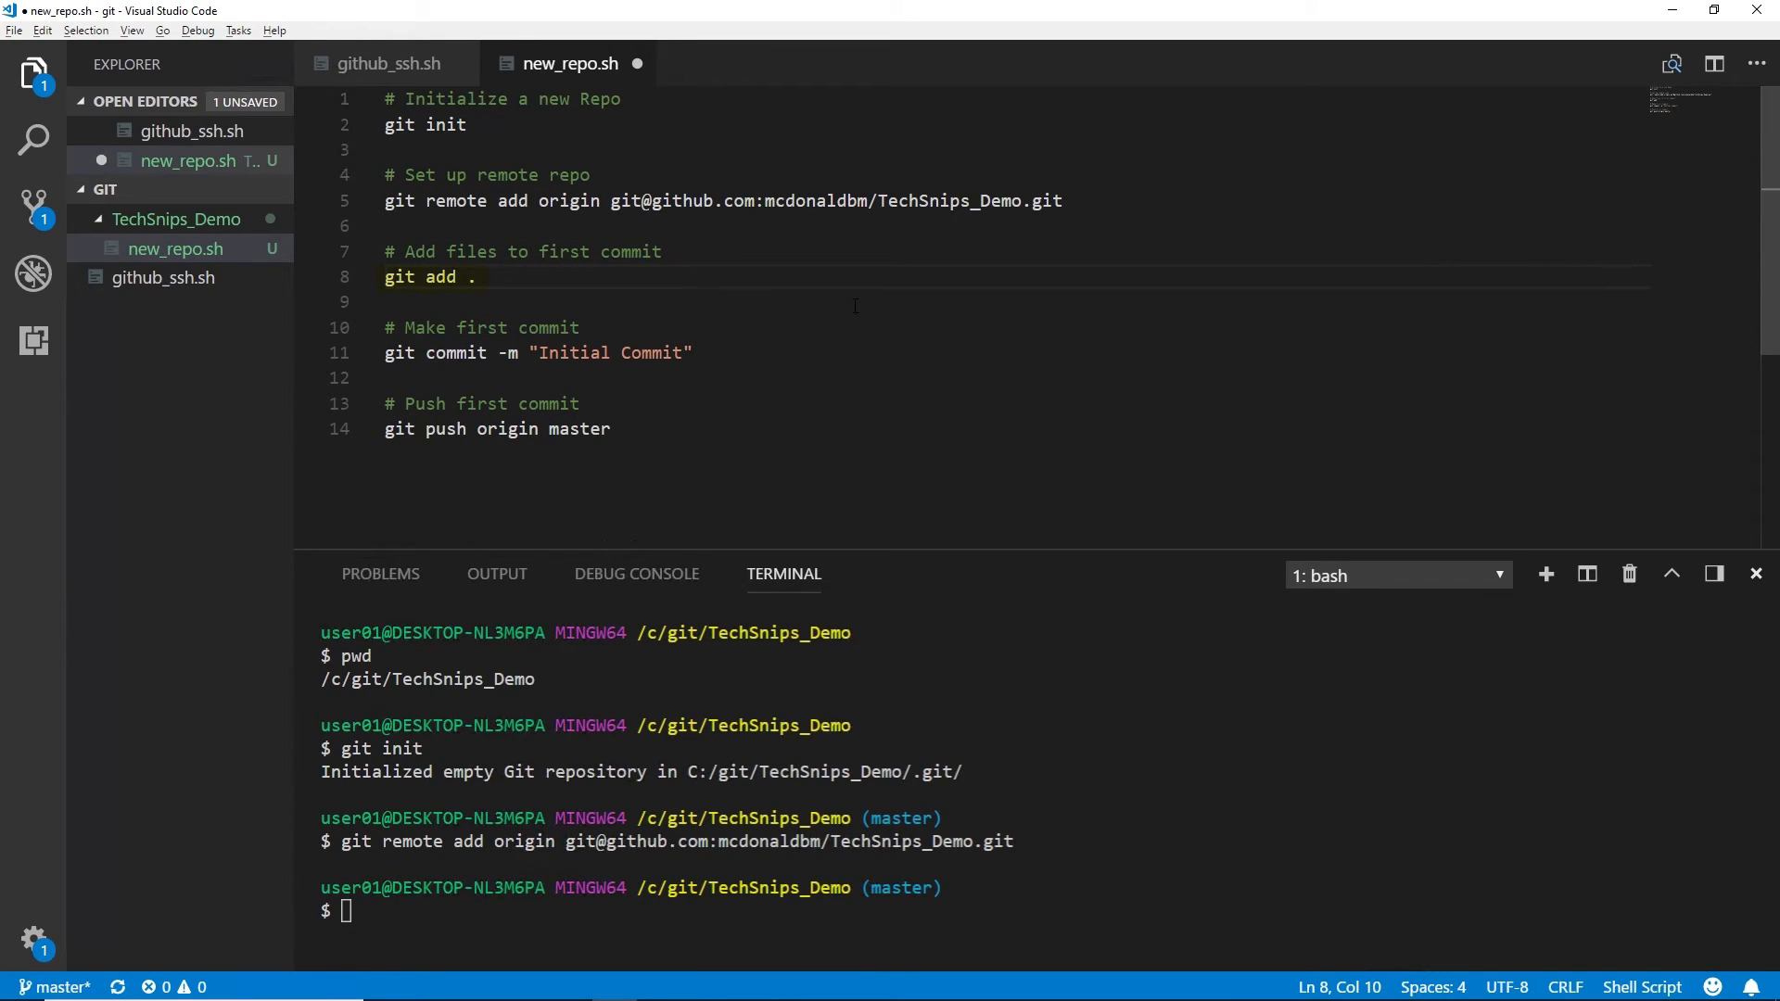
Step: Run git add, commit and push, answering 'yes' to trust the github.com host
key("Return")
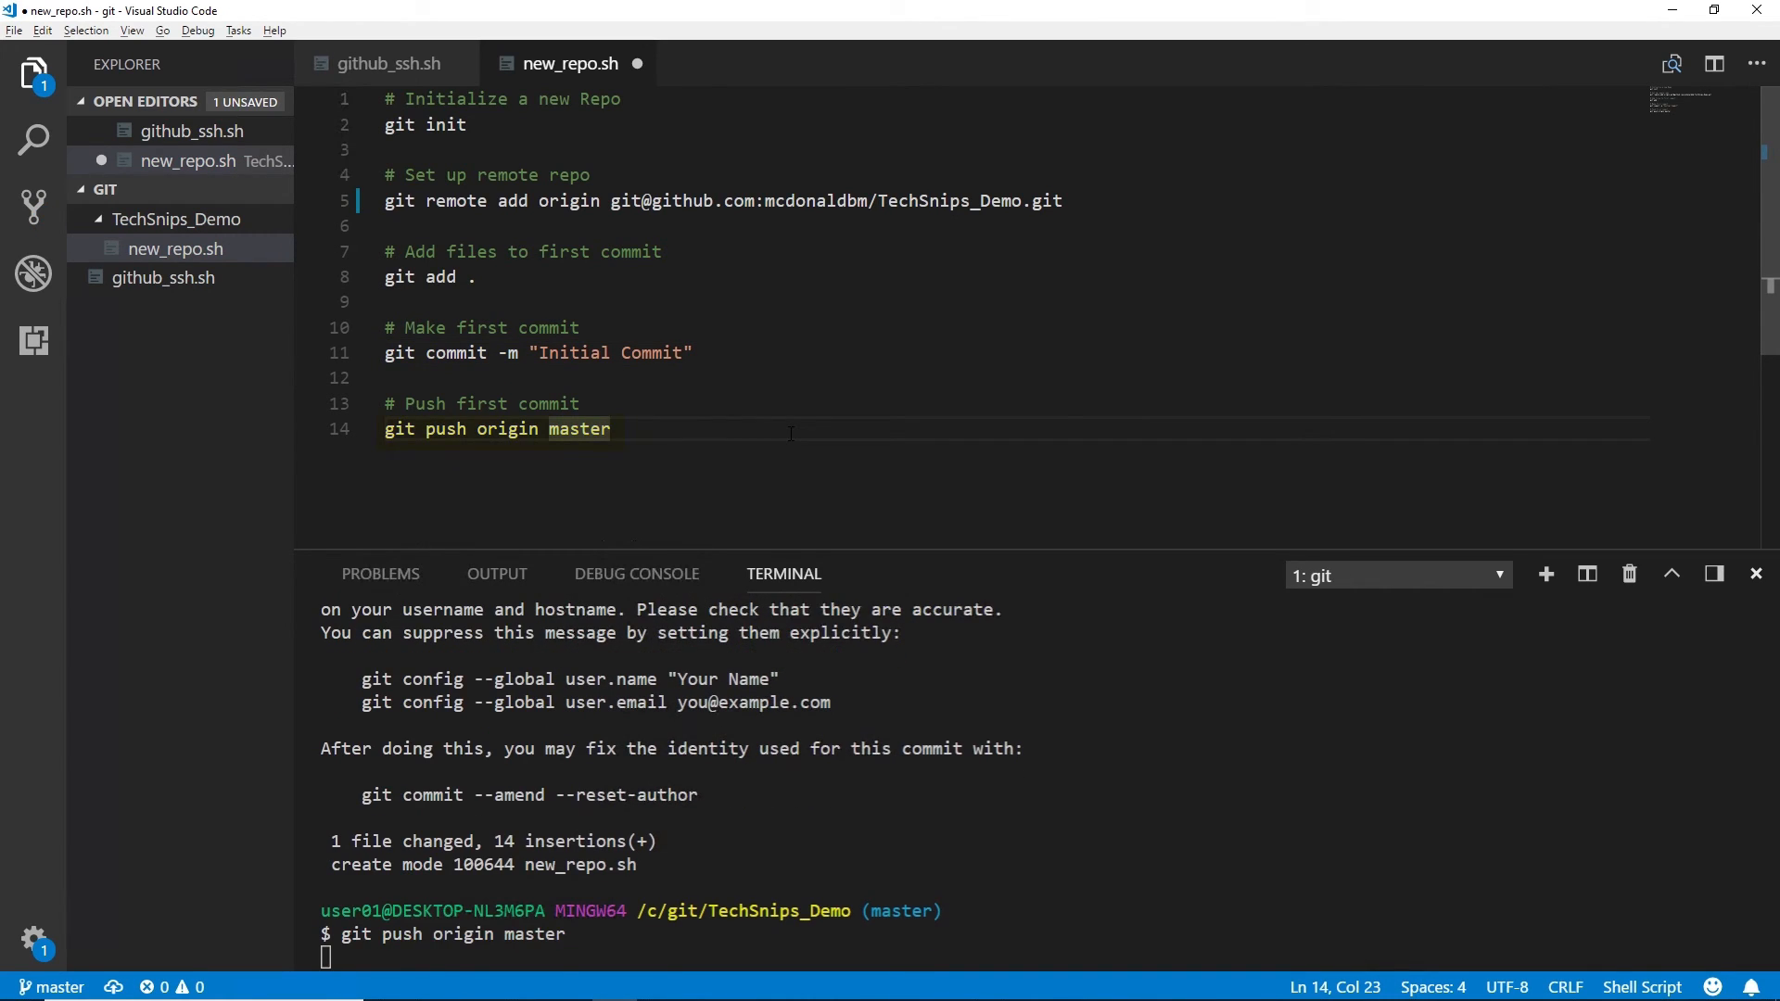
key("Return")
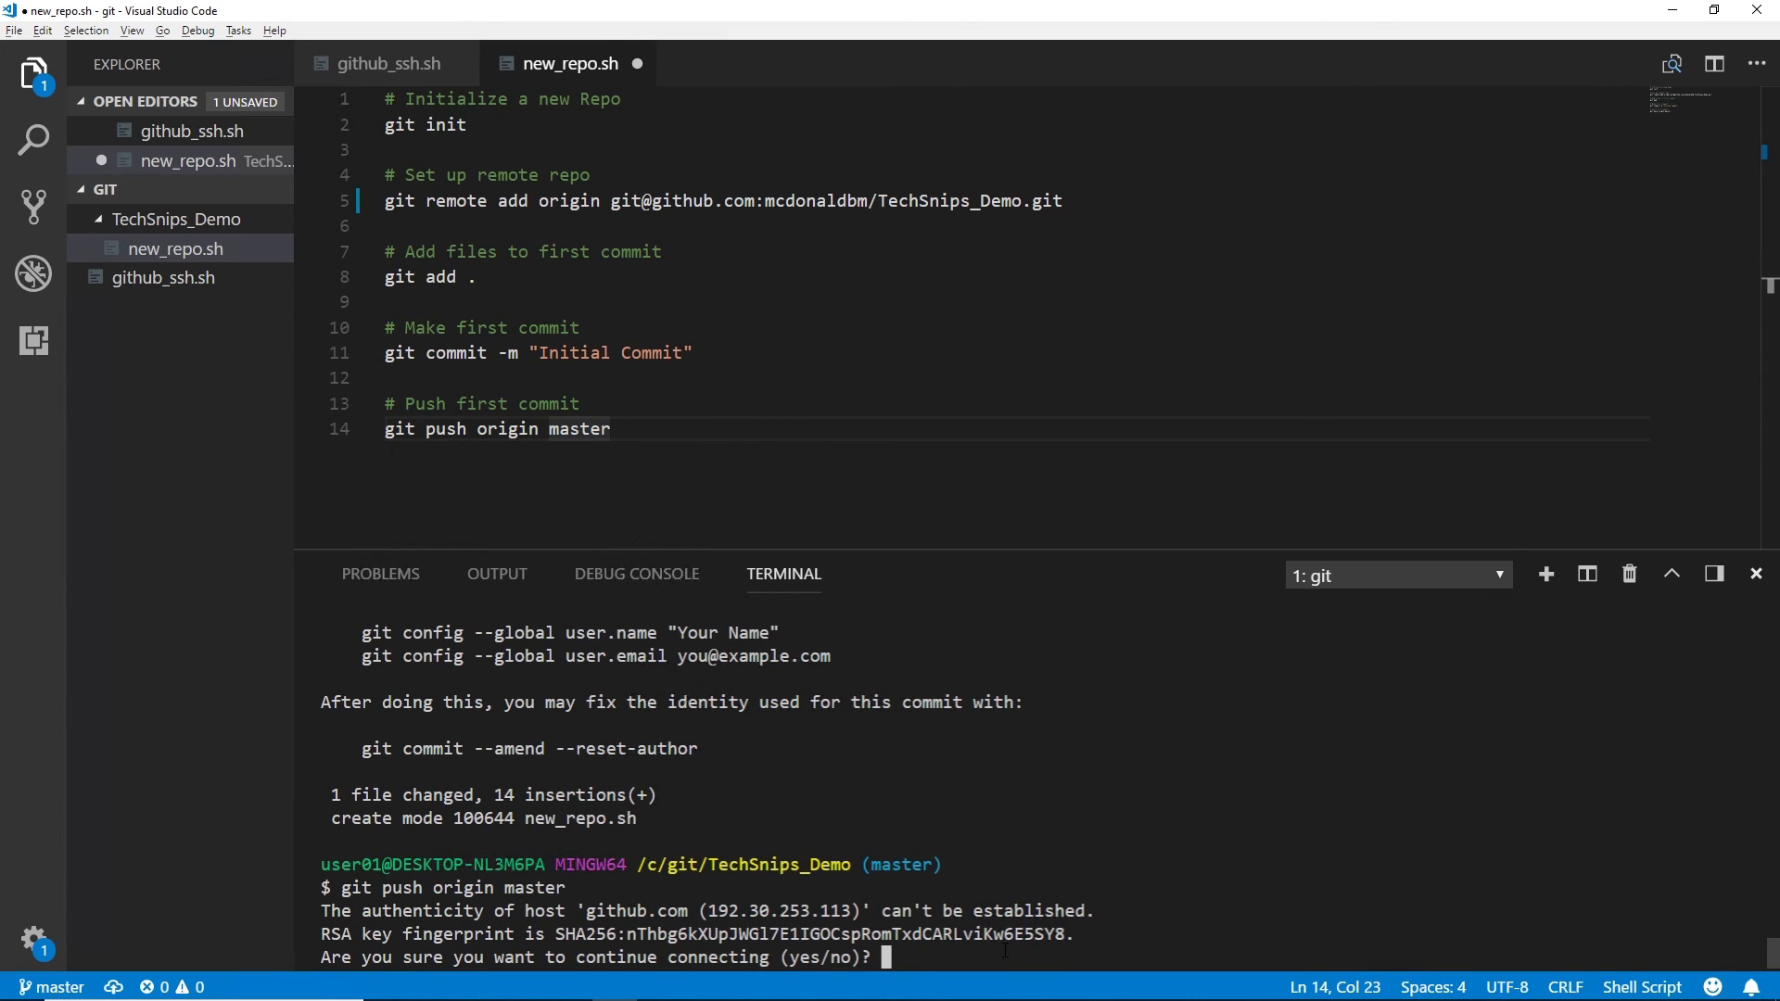
type("yes")
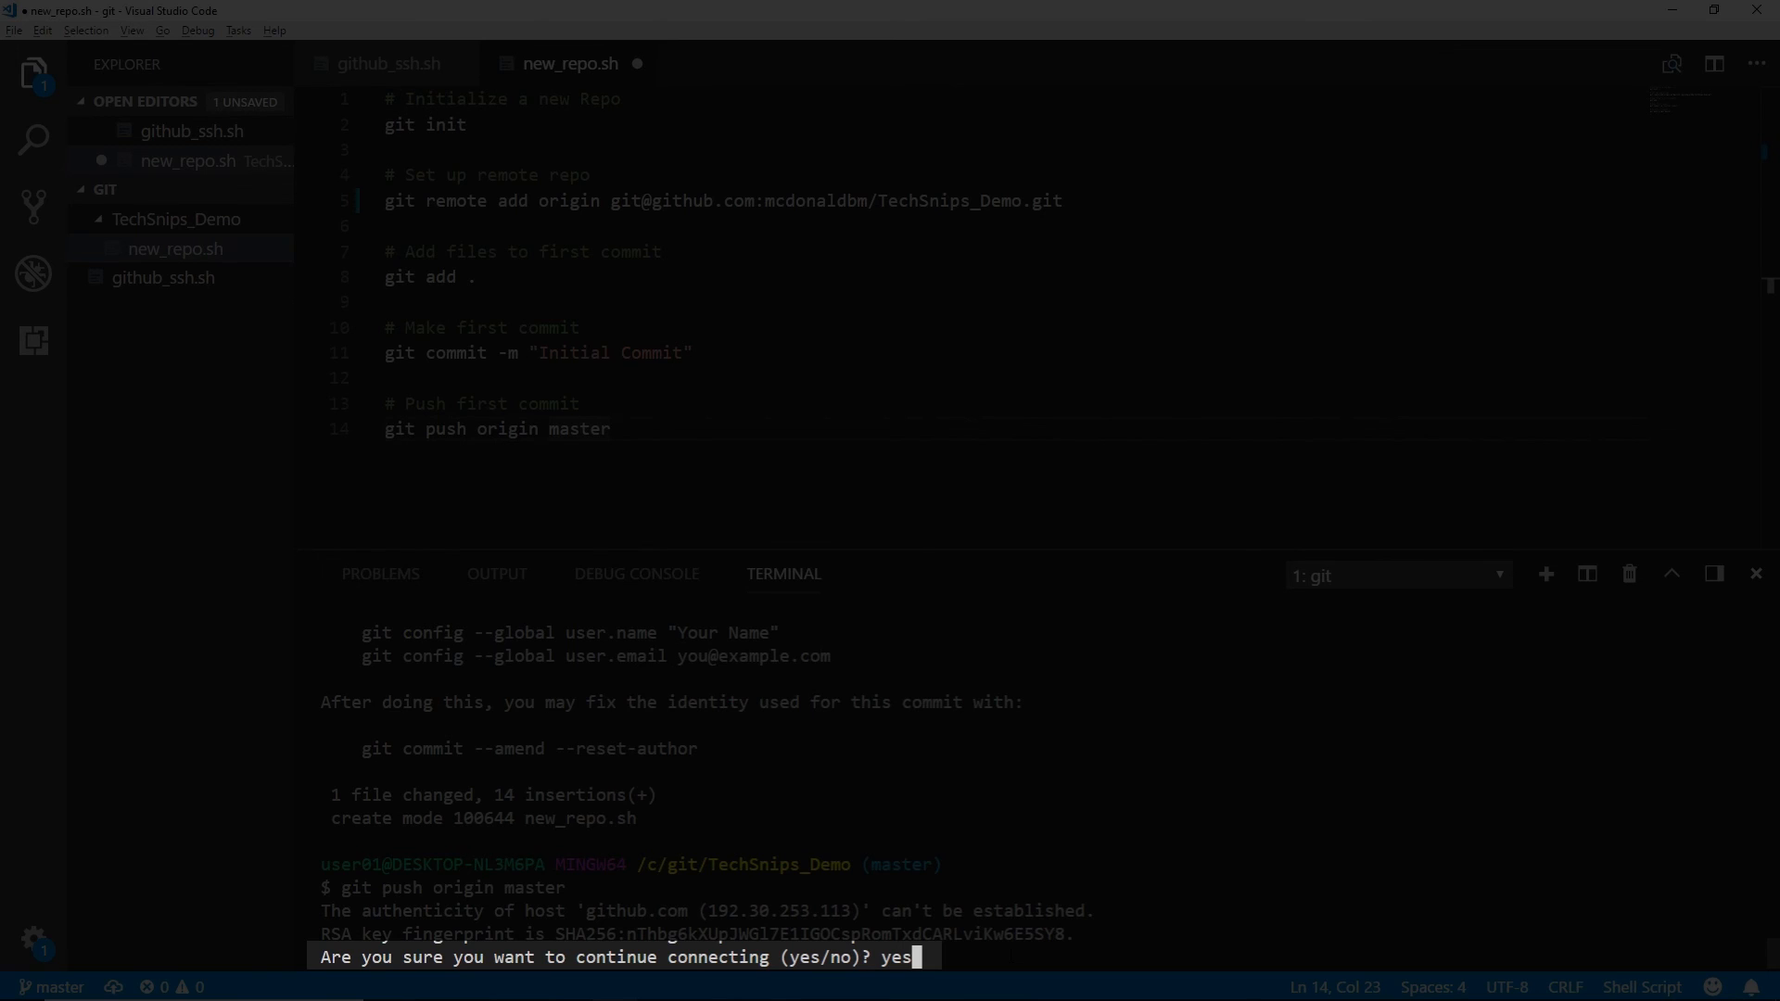
key("Return")
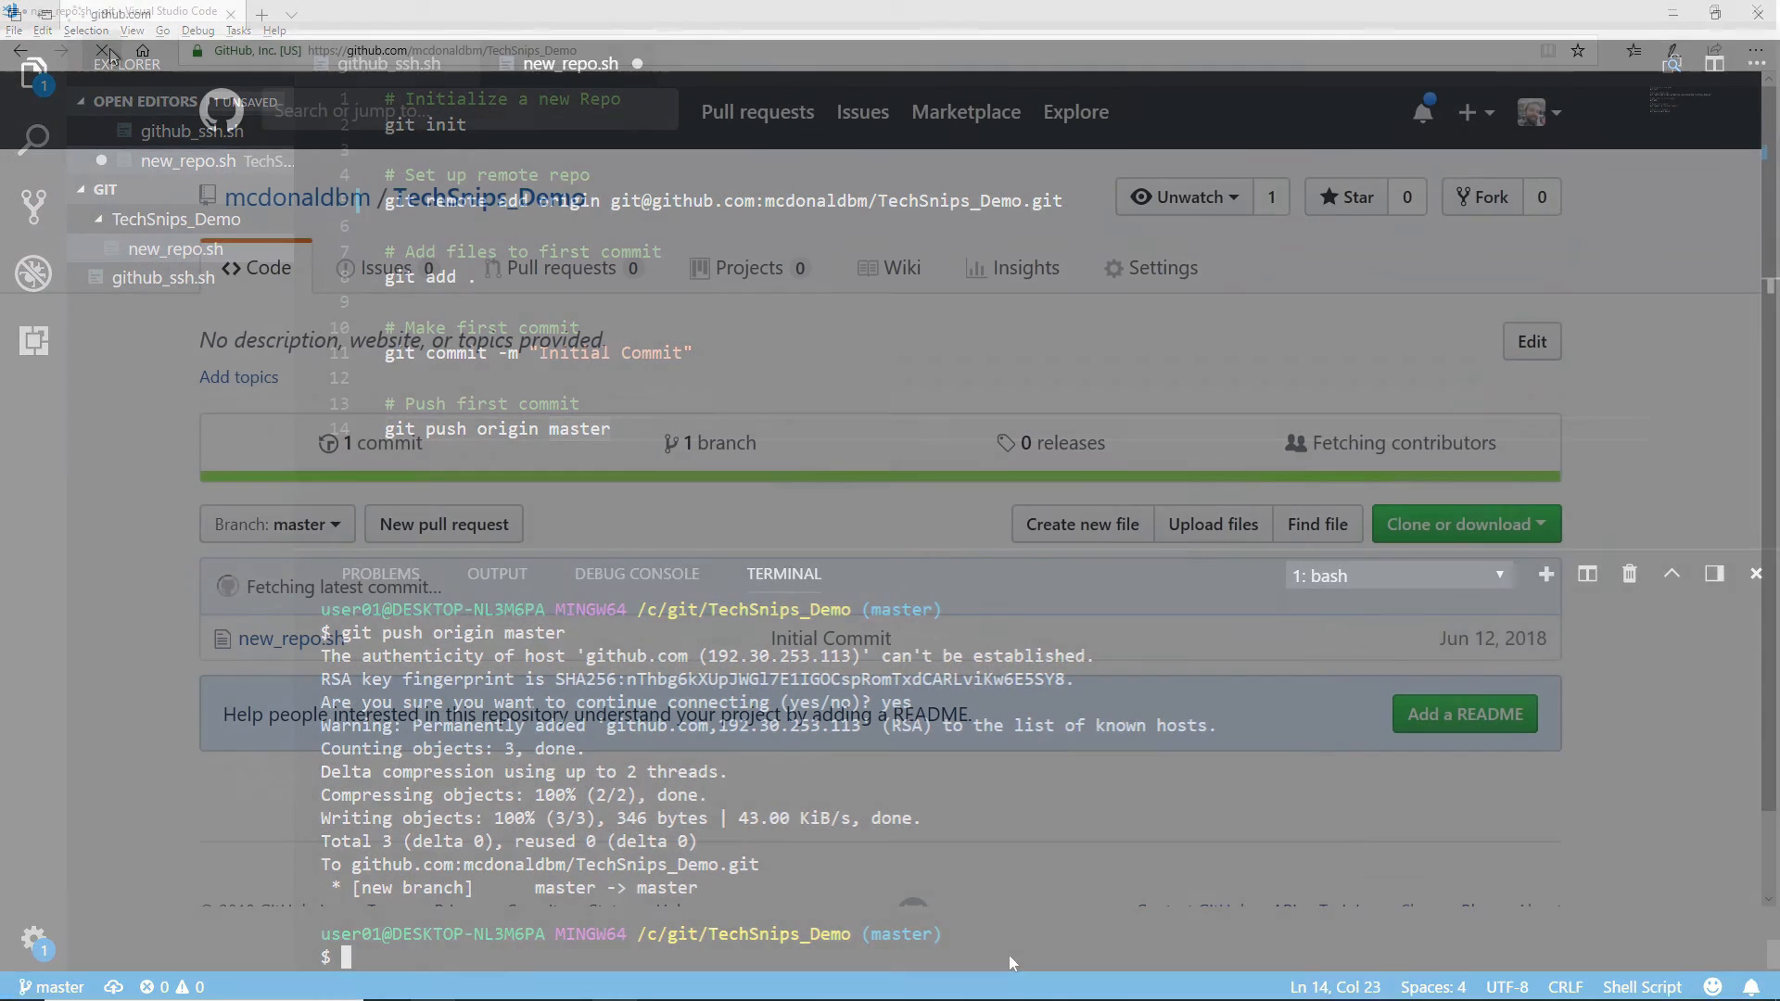
Step: Reload the TechSnips_Demo GitHub page to show new_repo.sh in Initial Commit
left_click(101, 50)
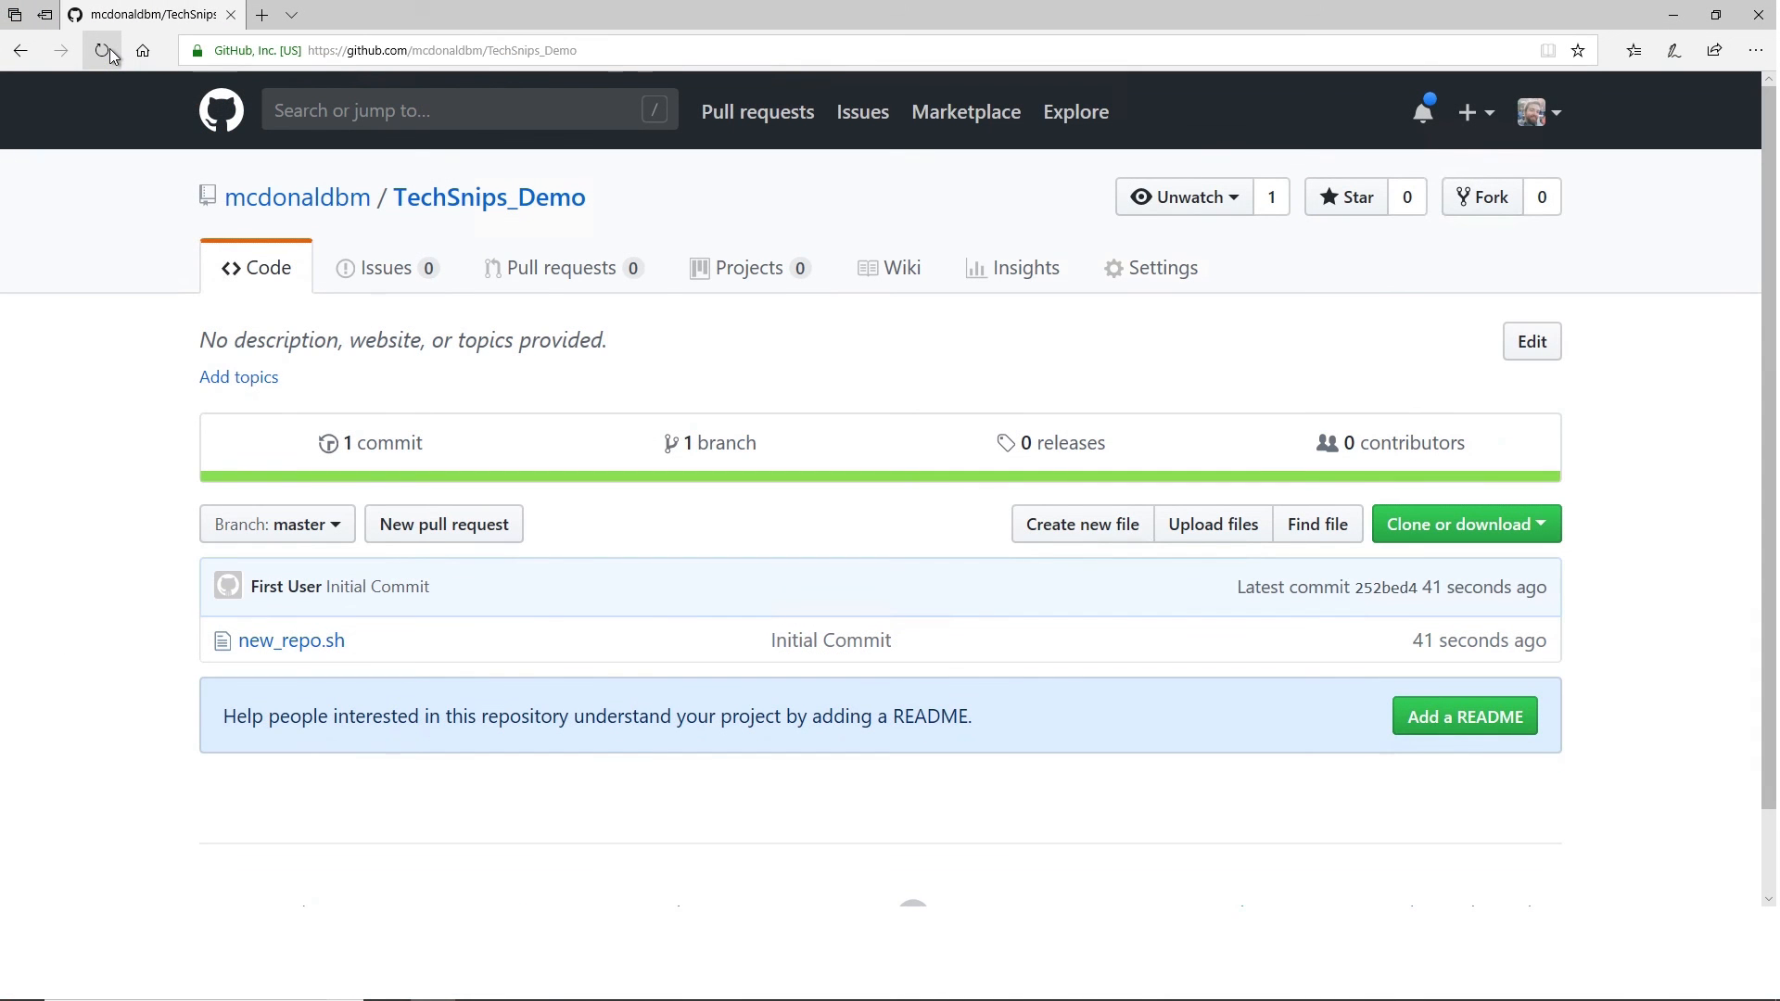